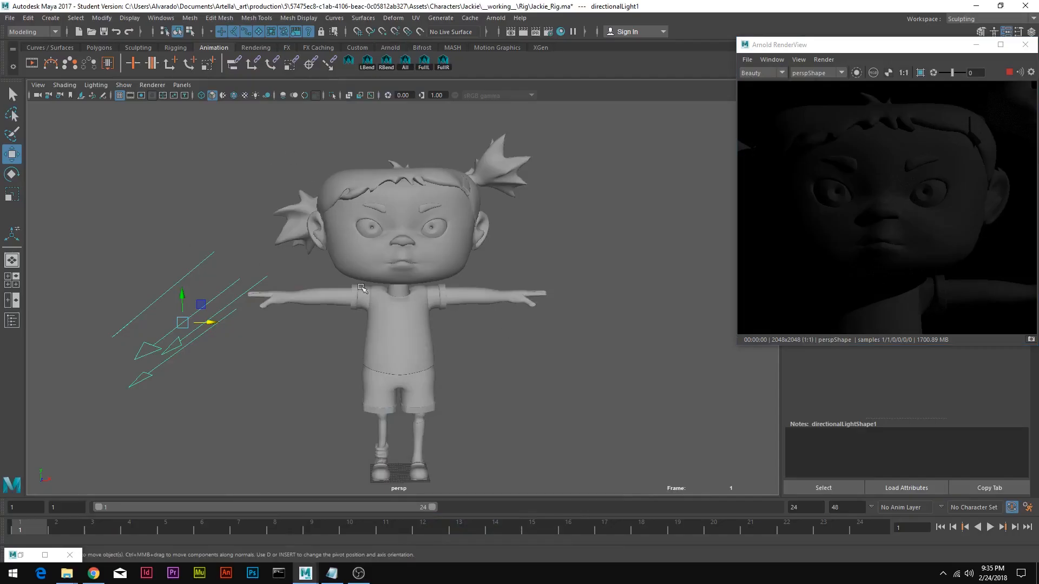
{"action": "mouse_move", "coordinate": [356, 213]}
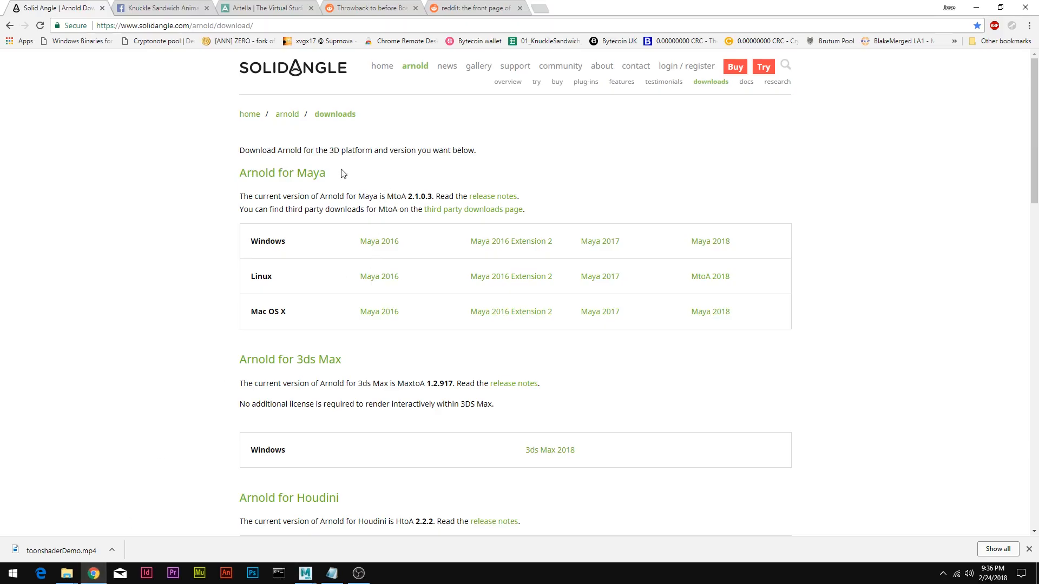
{"action": "mouse_move", "coordinate": [276, 79]}
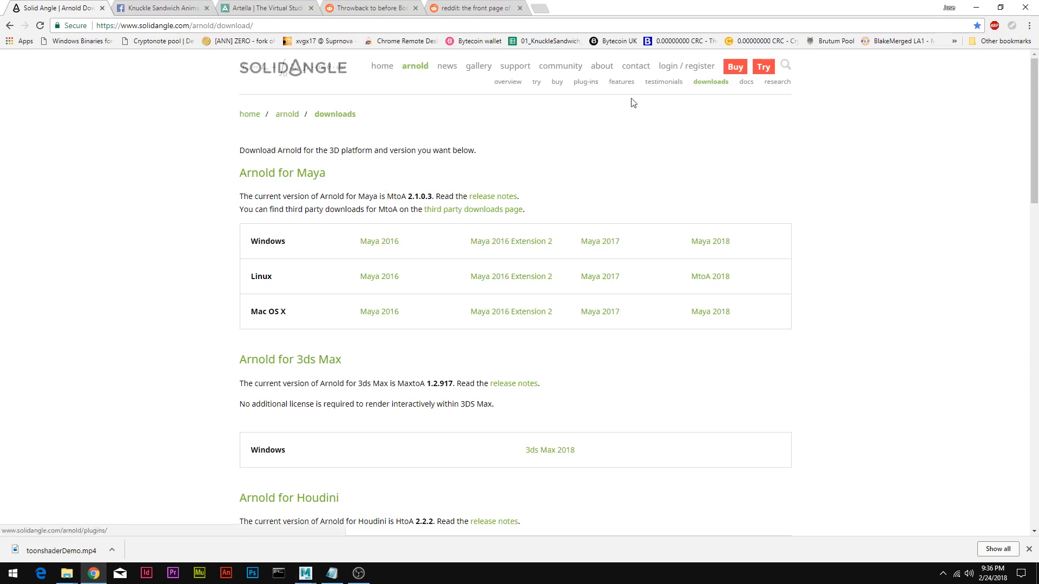
{"action": "mouse_move", "coordinate": [705, 95]}
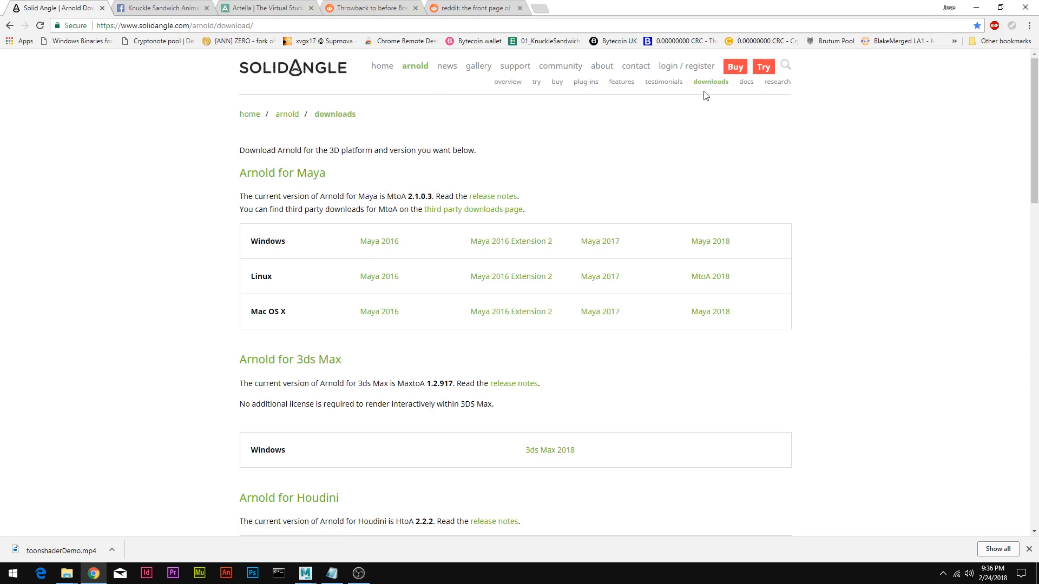
{"action": "mouse_move", "coordinate": [581, 230]}
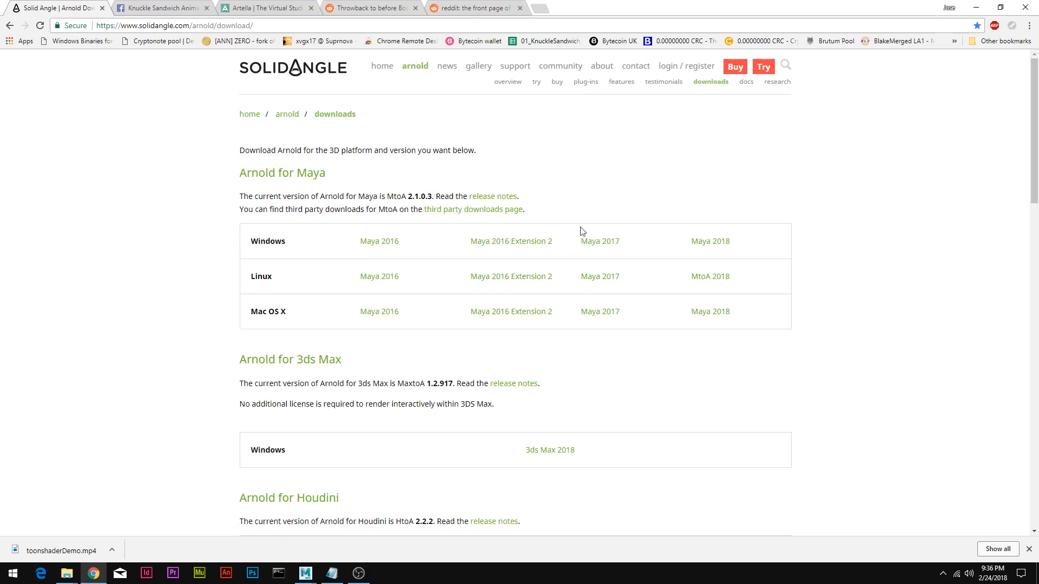
{"action": "mouse_move", "coordinate": [606, 253]}
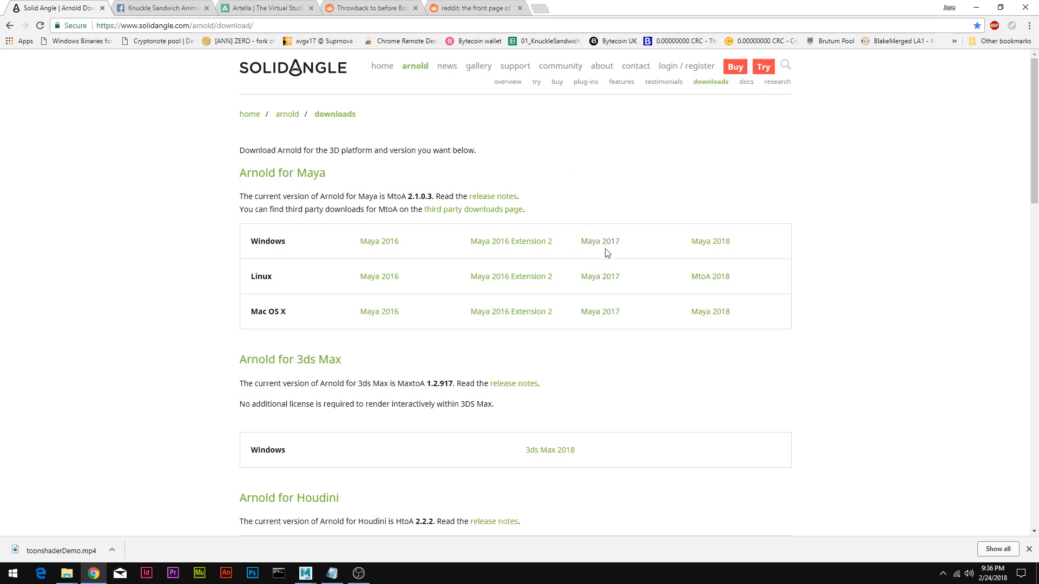
{"action": "mouse_move", "coordinate": [270, 349]}
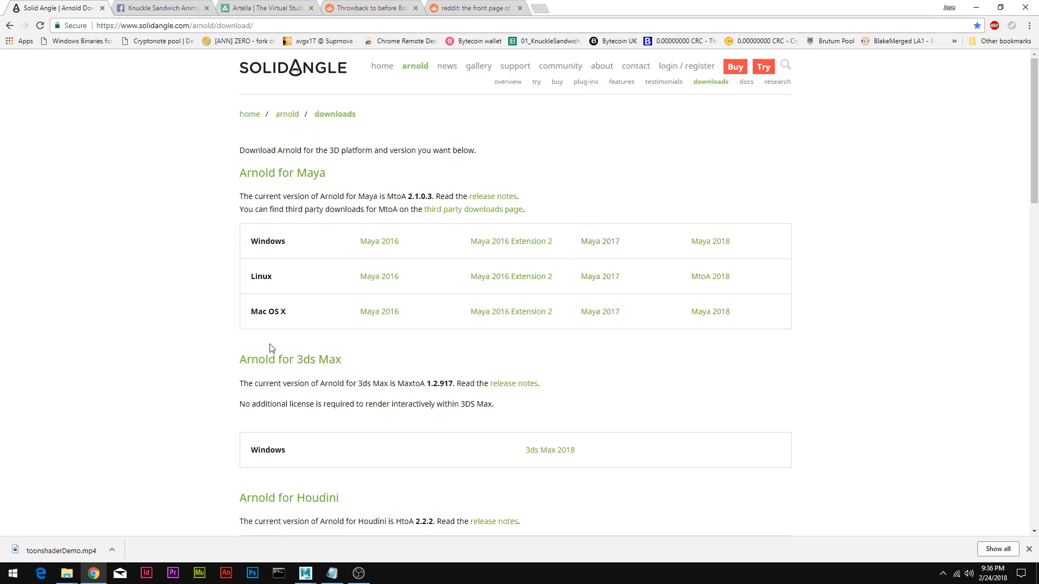
{"action": "mouse_move", "coordinate": [604, 328]}
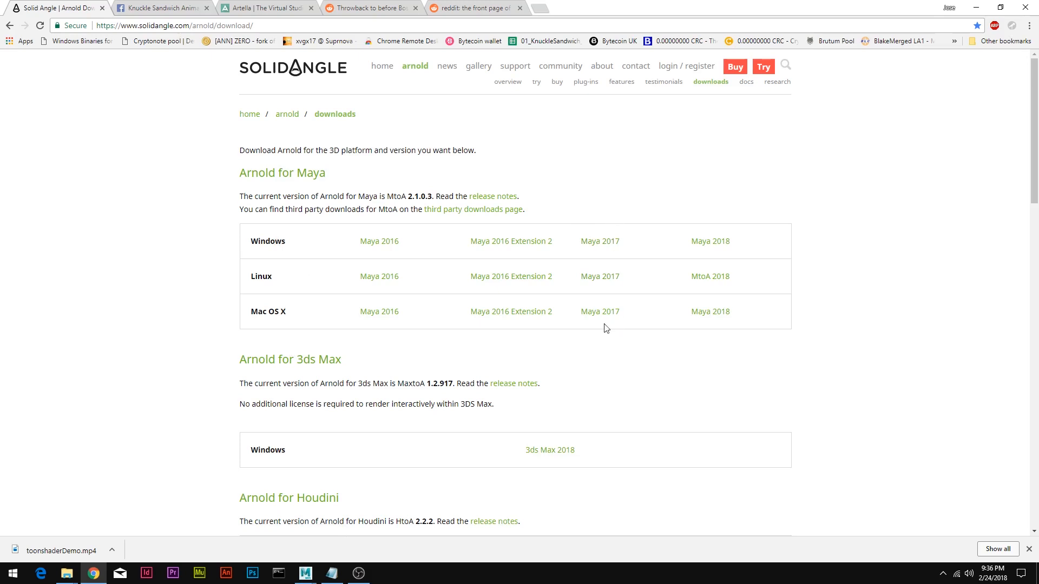
{"action": "mouse_move", "coordinate": [306, 574]}
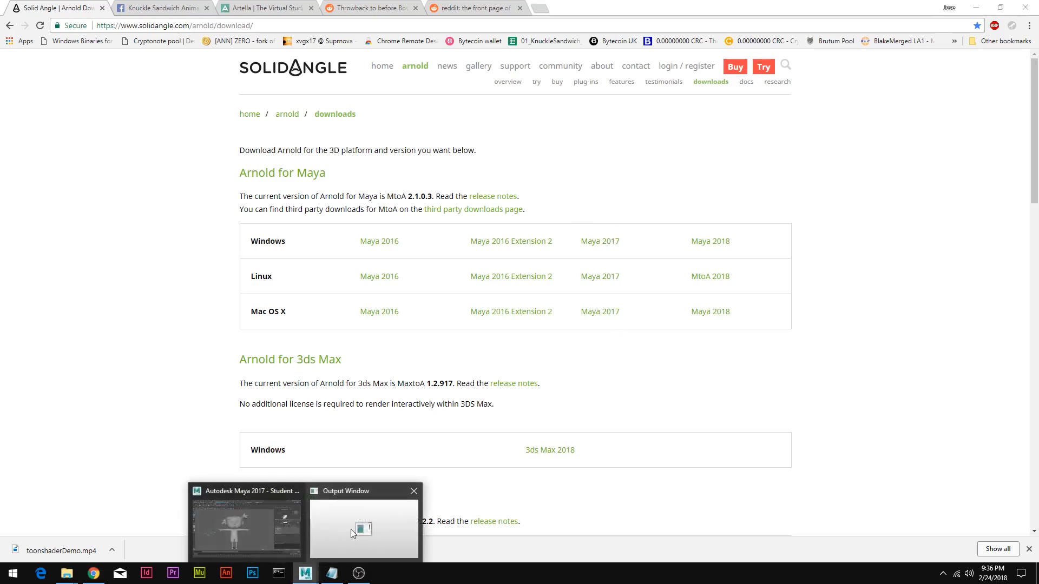
- Switch back to the Jackie scene and list the Rendering Editors under the Windows menu
{"action": "left_click", "coordinate": [246, 527]}
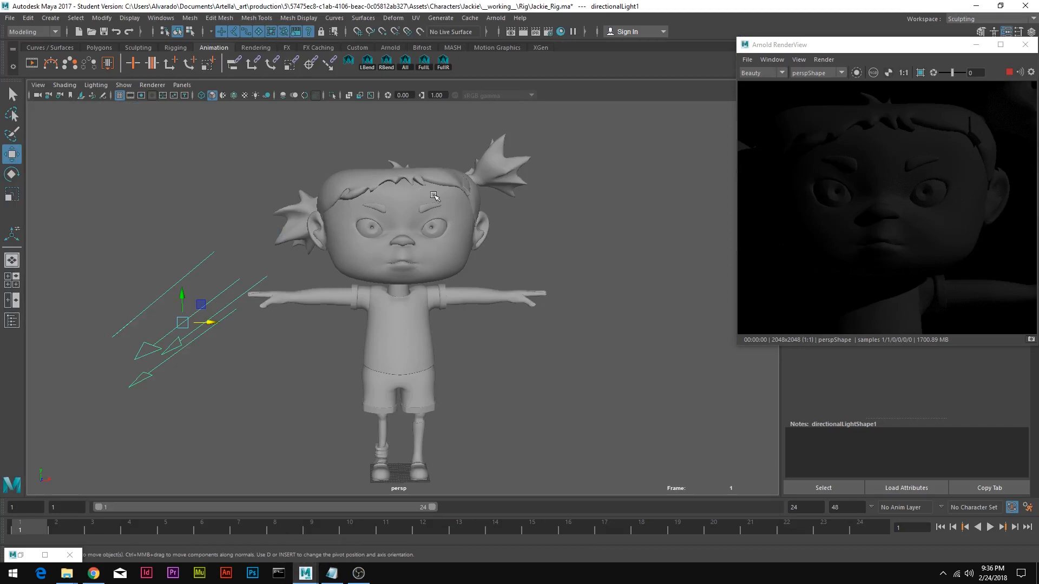
{"action": "mouse_move", "coordinate": [380, 195]}
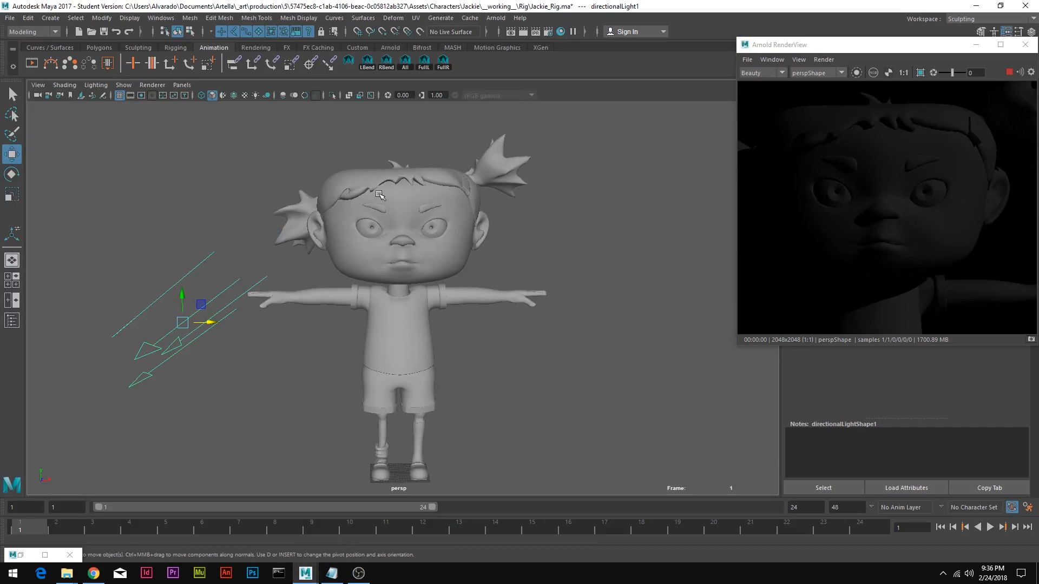
{"action": "left_click", "coordinate": [160, 18]}
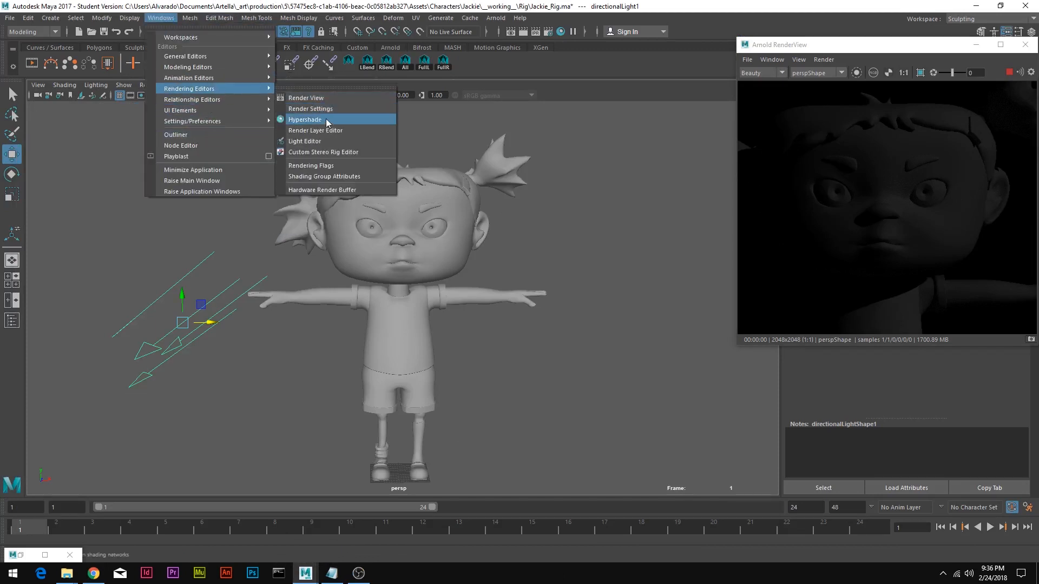
- In Hypershade's Create panel under Arnold > Shader, create a new aiStandardSurface2 material
{"action": "left_click", "coordinate": [305, 119]}
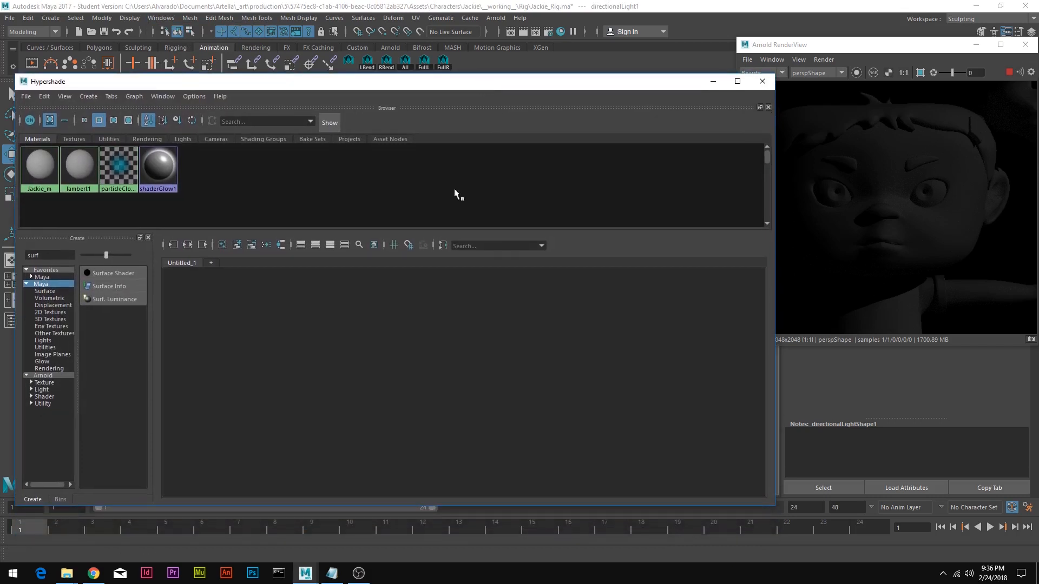
{"action": "left_click", "coordinate": [43, 375]}
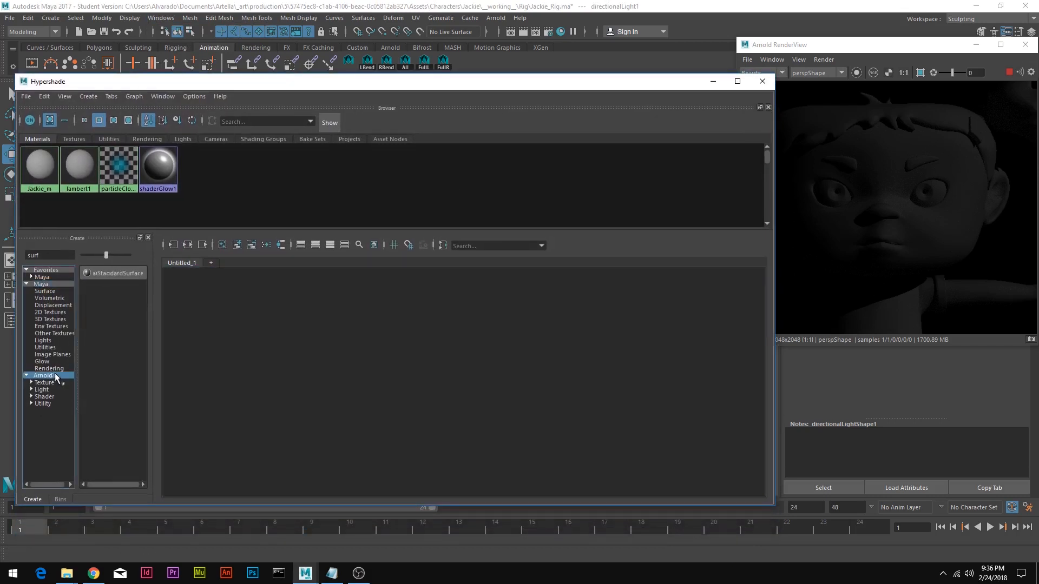
{"action": "left_click", "coordinate": [44, 376]}
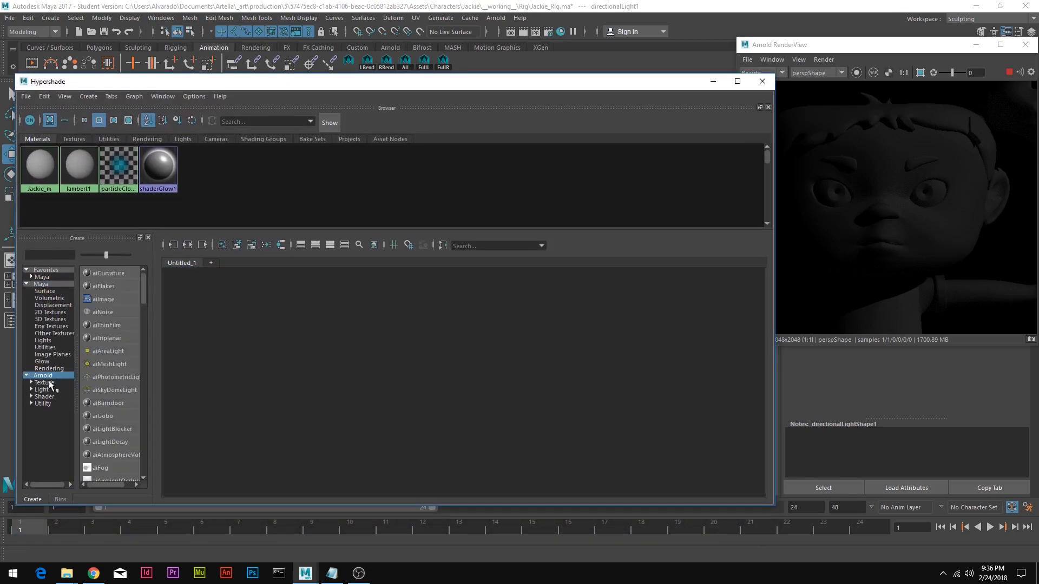
{"action": "left_click", "coordinate": [46, 396]}
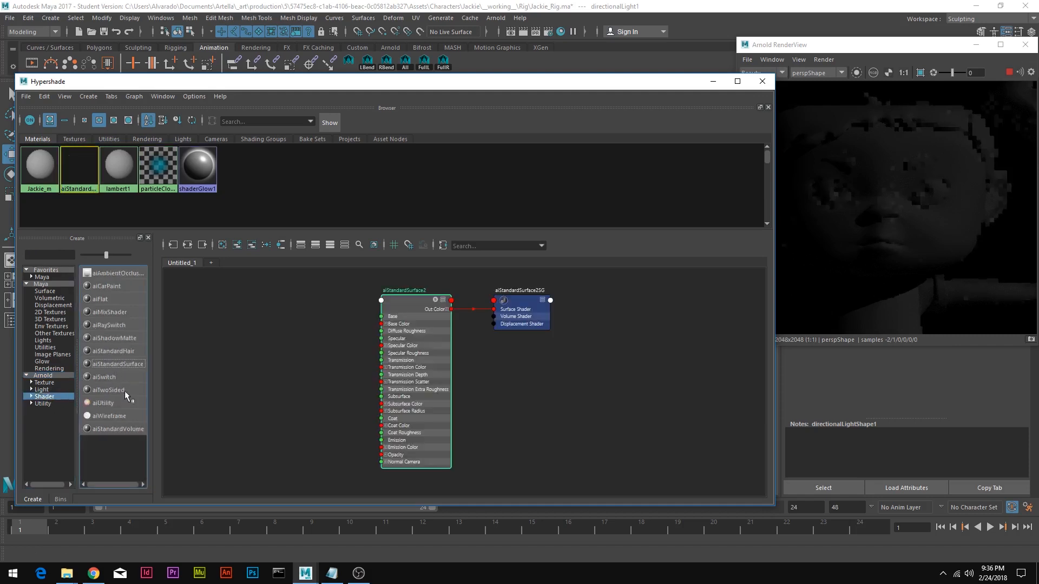
{"action": "left_click", "coordinate": [414, 291]}
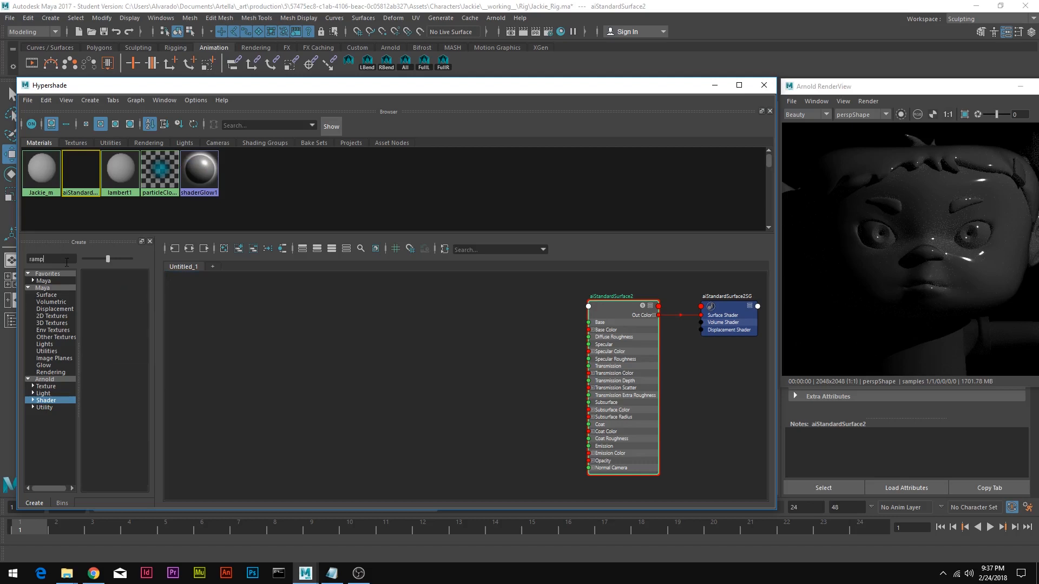
- Create a Ramp texture named 'ramp' and set its Interpolation to None for hard colour steps
{"action": "type", "text": "ramp"}
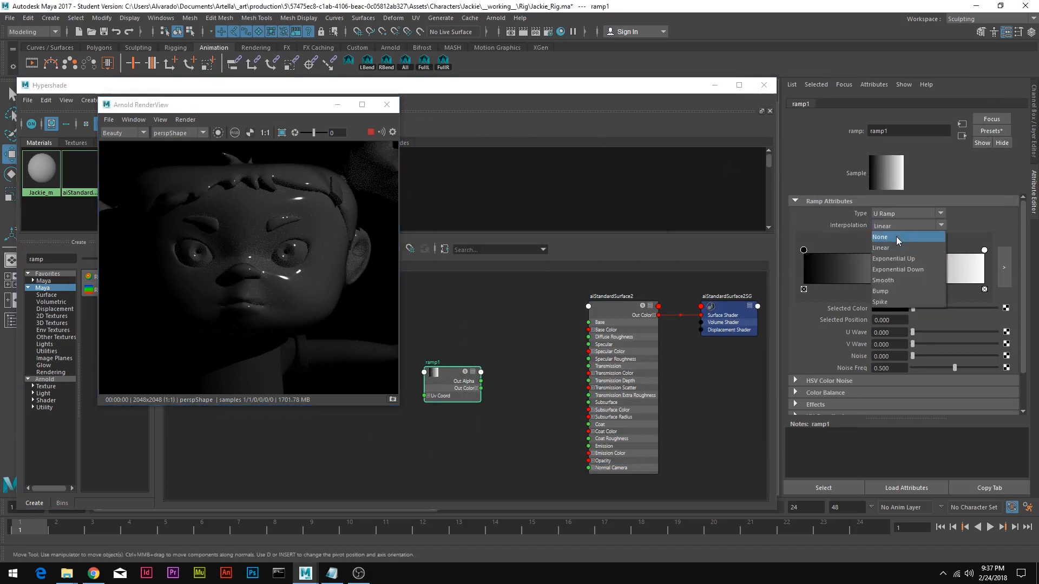
{"action": "left_click", "coordinate": [882, 237]}
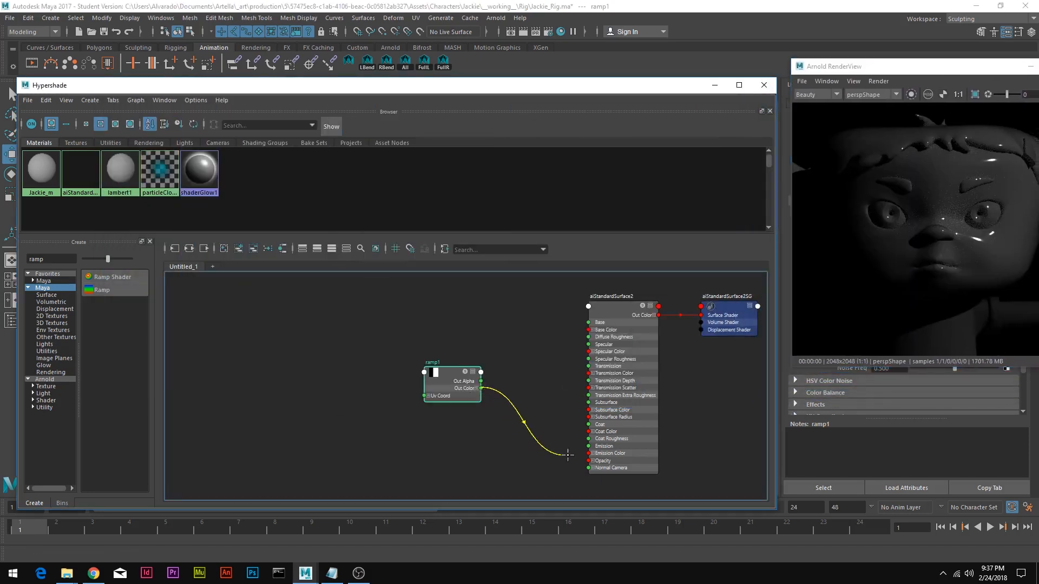
- Connect ramp1's Out Color to aiStandardSurface2's Emission Color input
{"action": "left_click", "coordinate": [610, 297]}
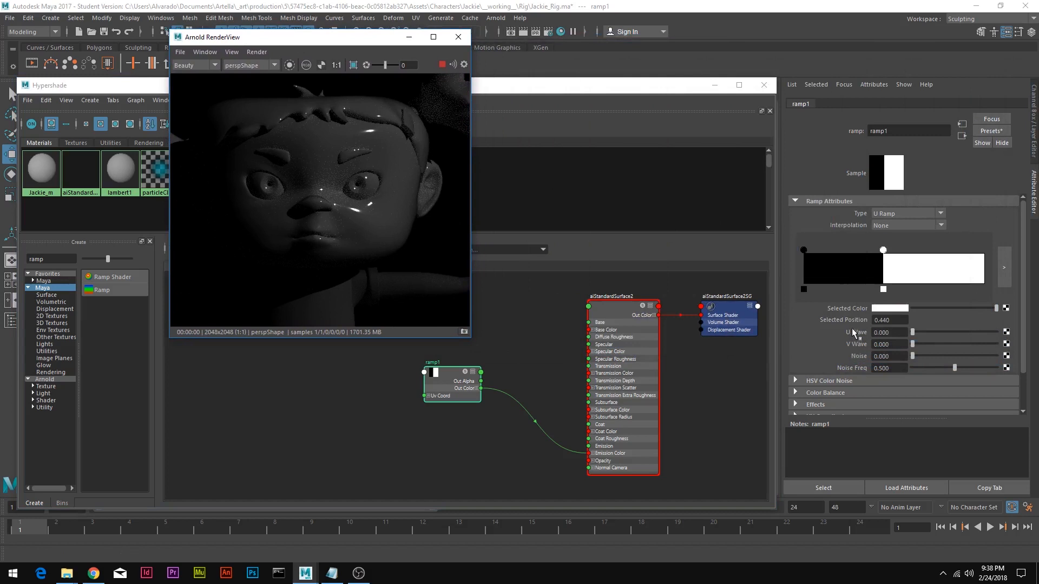
{"action": "mouse_move", "coordinate": [618, 332]}
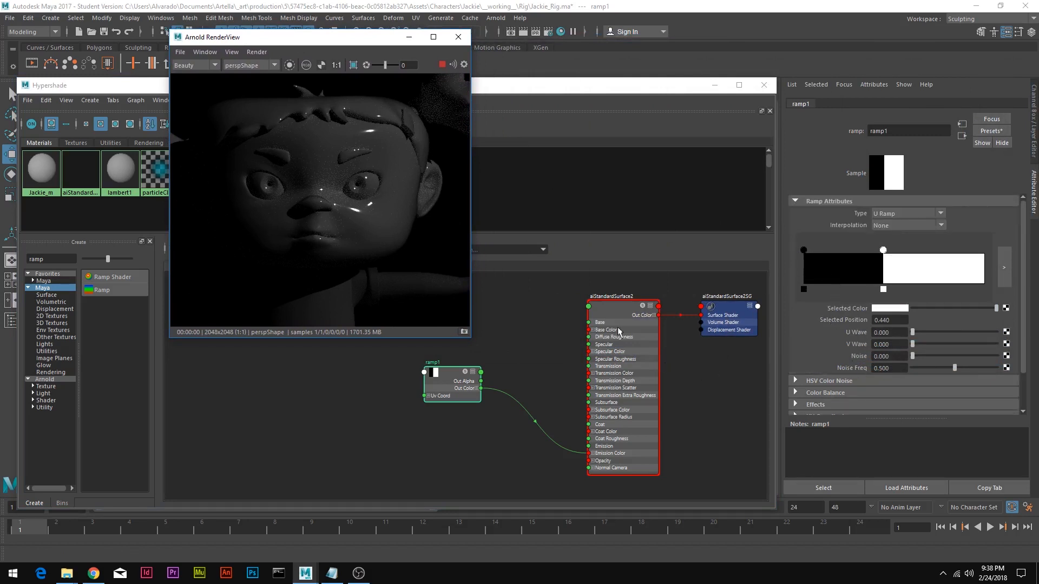
- Set aiStandardSurface2's Specular Weight to 0 so Jackie renders almost black
{"action": "left_click", "coordinate": [611, 297]}
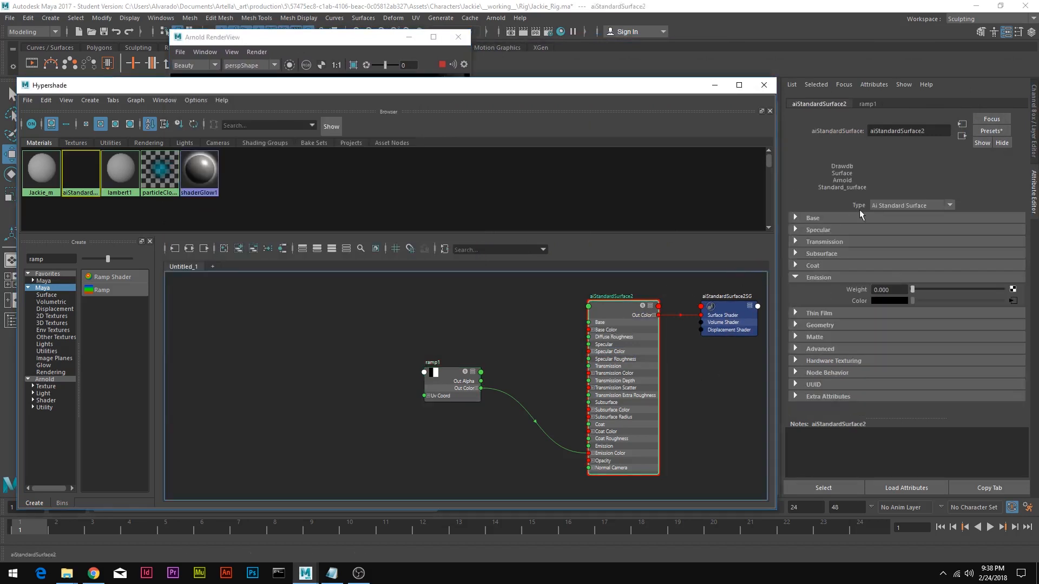
{"action": "left_click", "coordinate": [813, 217]}
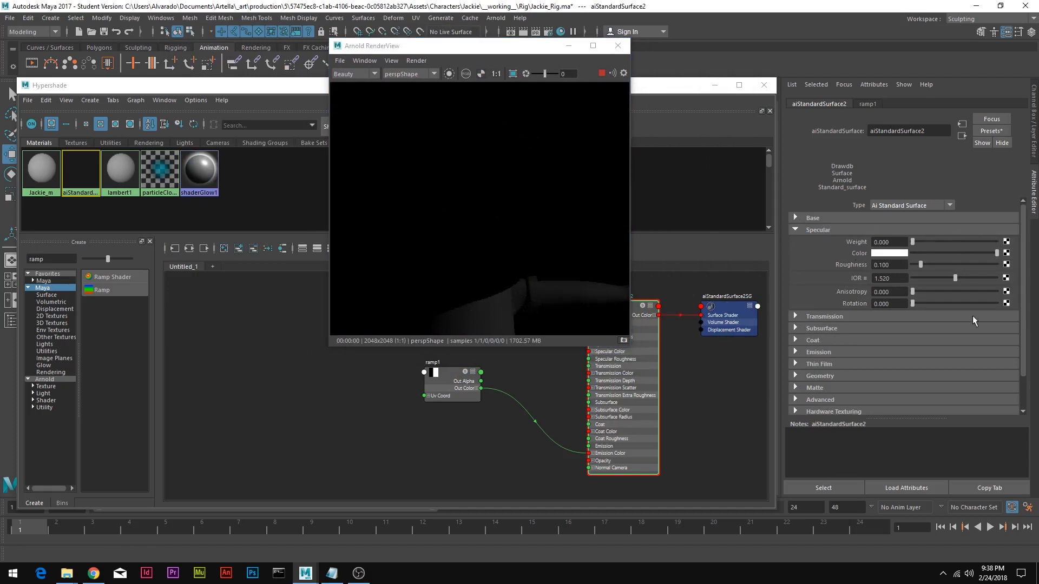
{"action": "left_click", "coordinate": [819, 230]}
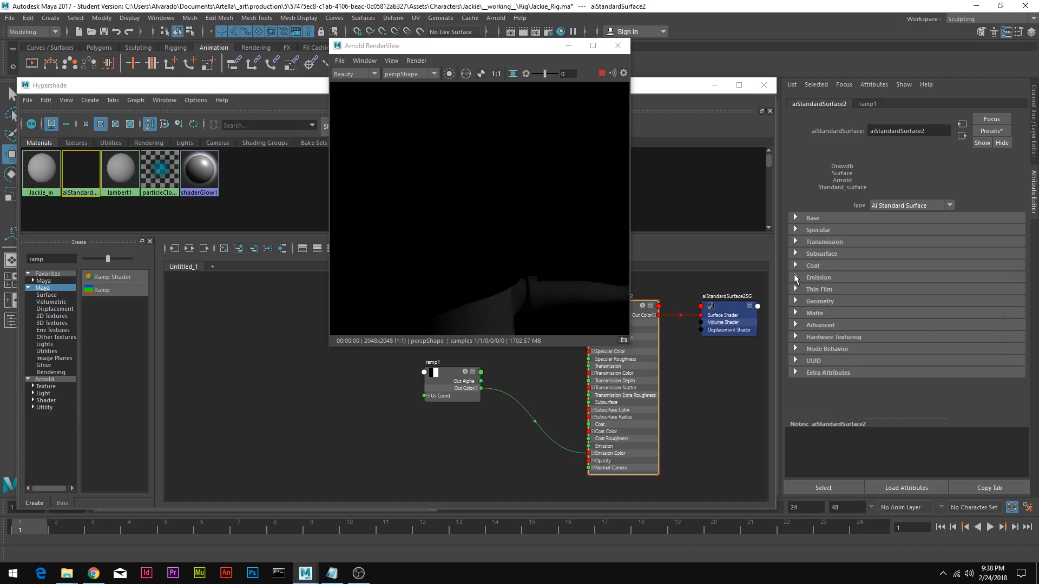
- Raise aiStandardSurface2's Emission Weight so Jackie renders as a flat glowing white silhouette
{"action": "left_click", "coordinate": [795, 277]}
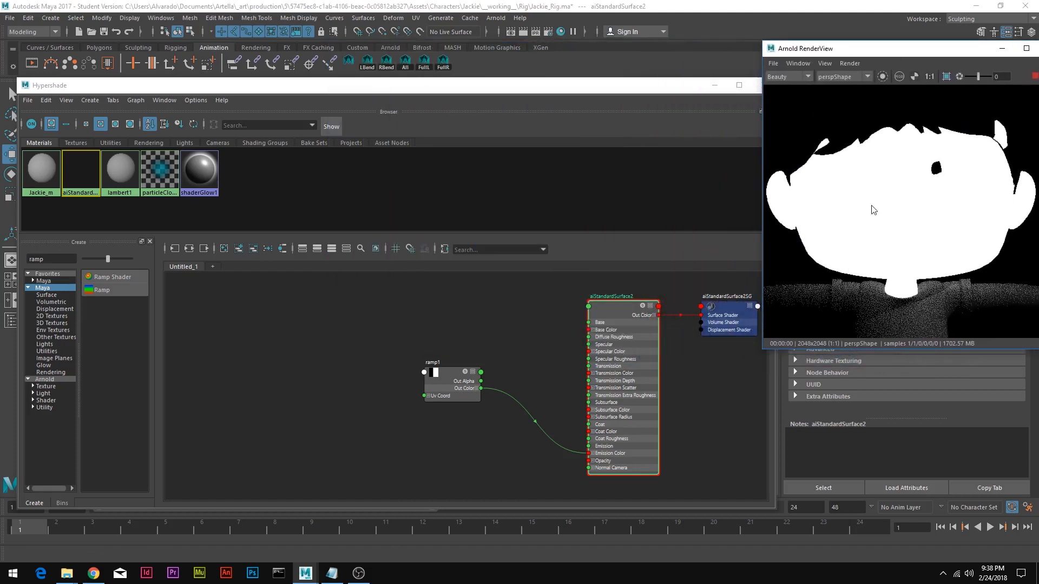
{"action": "mouse_move", "coordinate": [538, 272]}
{"action": "type", "text": "s"}
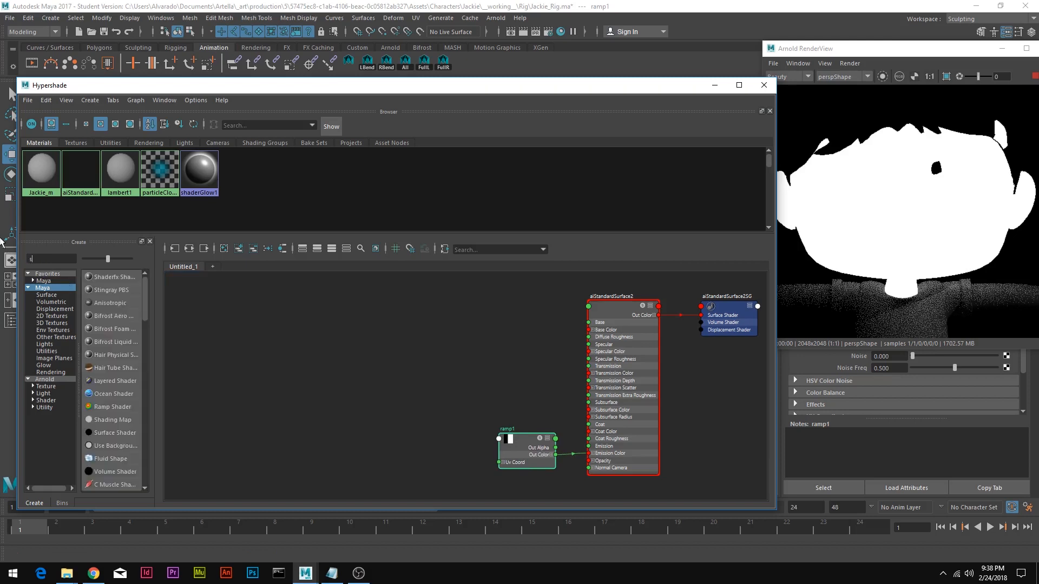
- Add a Surface Luminance node to drive ramp1's V Coord for black-and-white toon shading
{"action": "type", "text": "urf"}
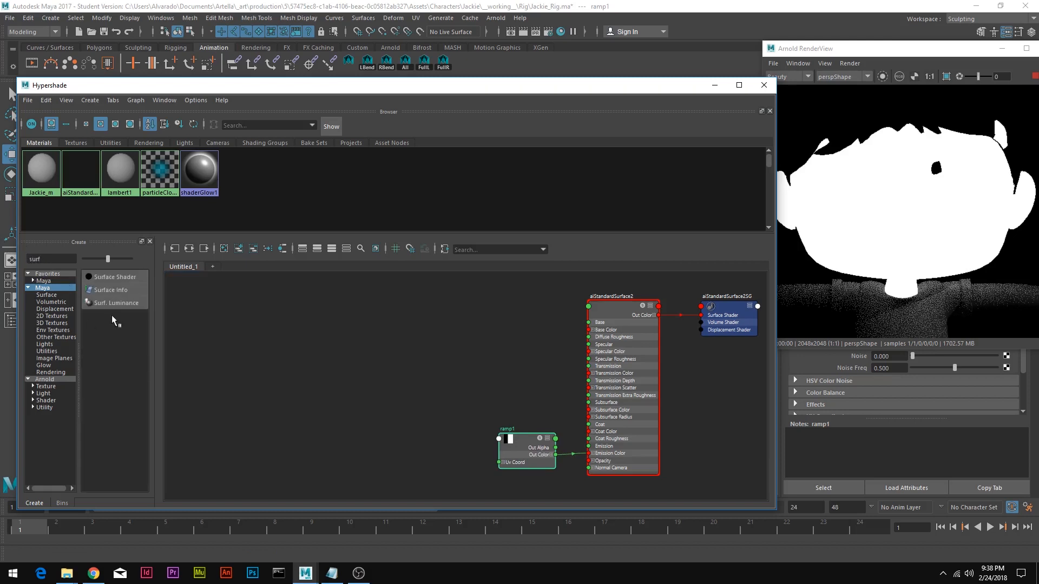
{"action": "left_click", "coordinate": [116, 303]}
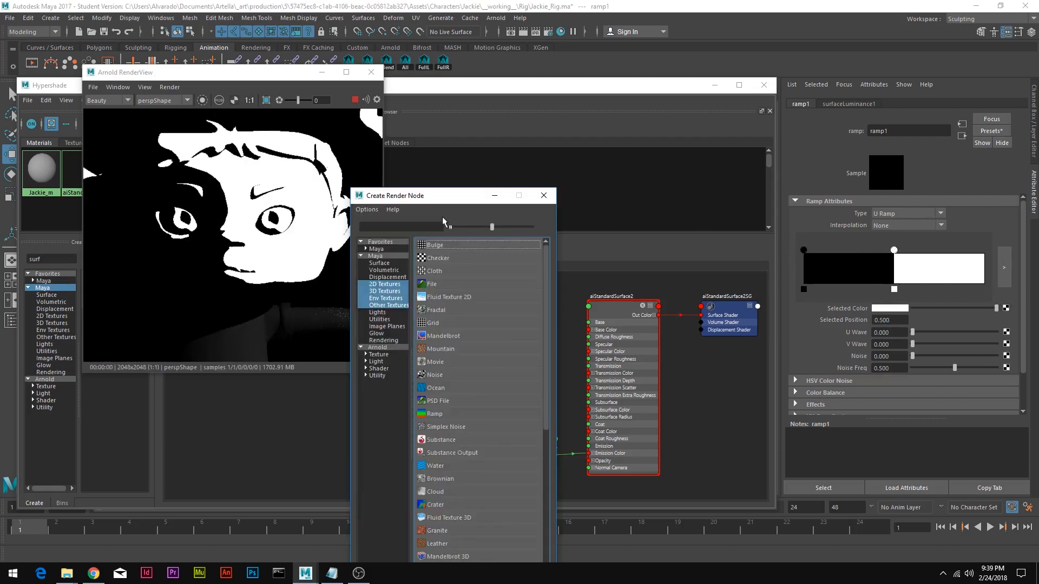
- Feed the ramp two File textures, loading Jacky_Head_c_Dark.png into file1 and the light head map into file2
{"action": "left_click", "coordinate": [430, 284]}
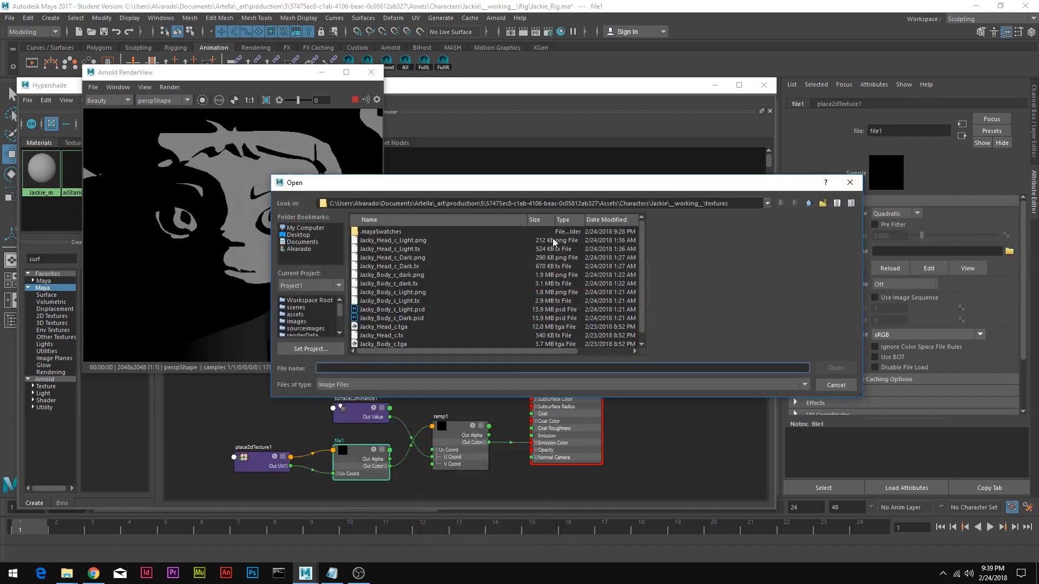
{"action": "left_click", "coordinate": [392, 249]}
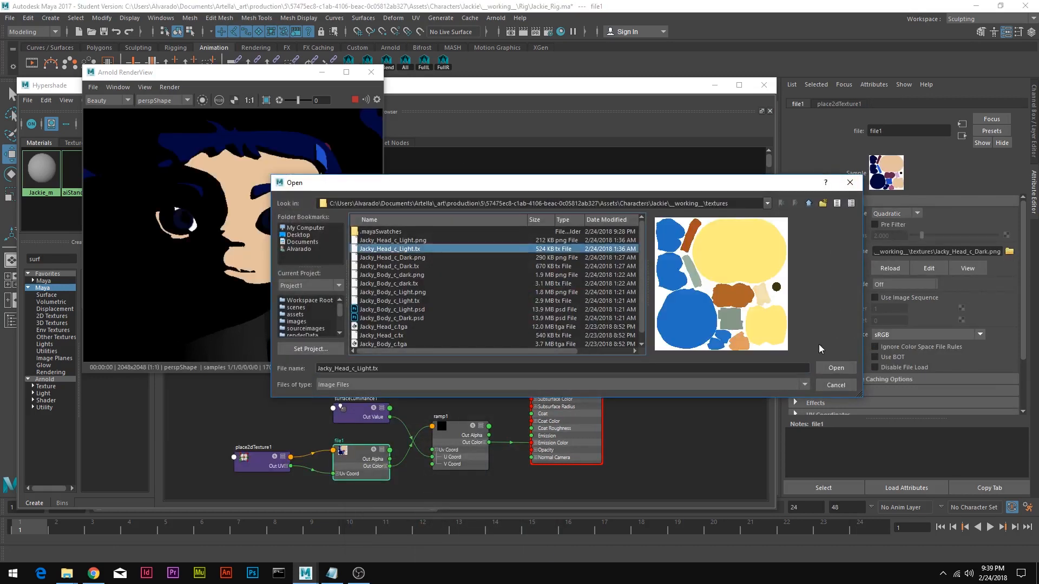
{"action": "left_click", "coordinate": [834, 368]}
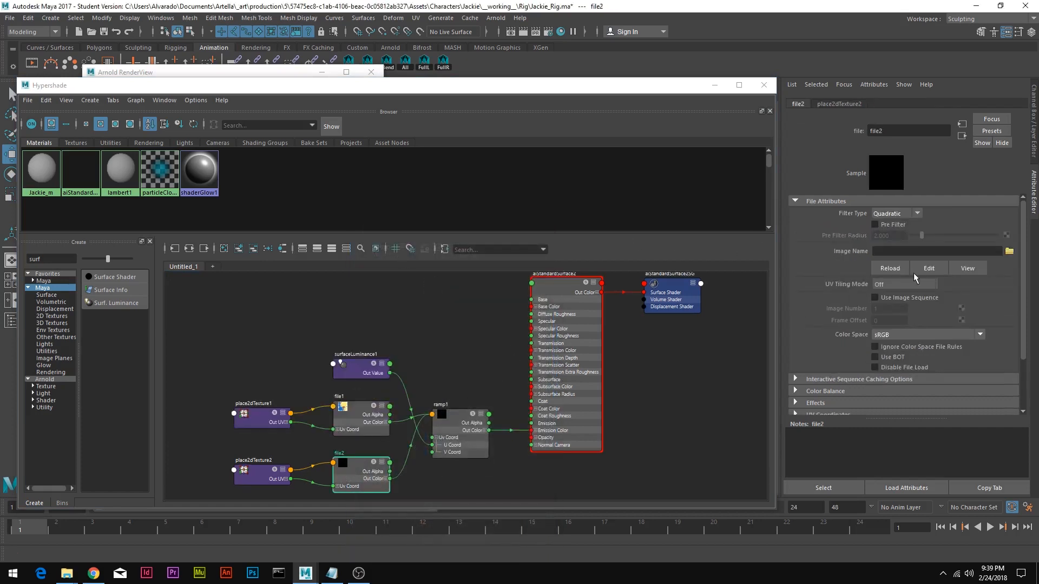
{"action": "left_click", "coordinate": [1008, 251]}
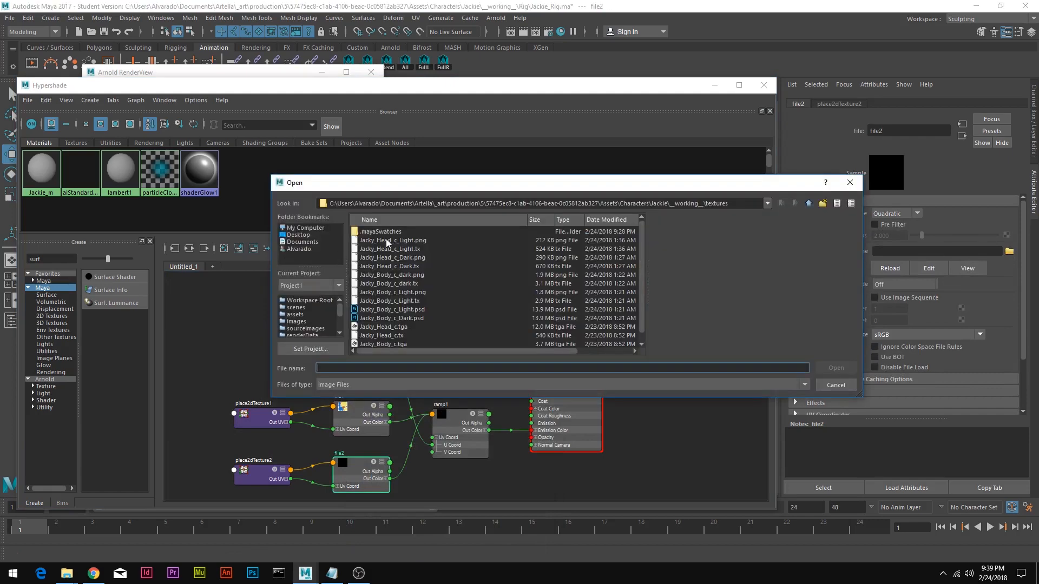
{"action": "left_click", "coordinate": [835, 368]}
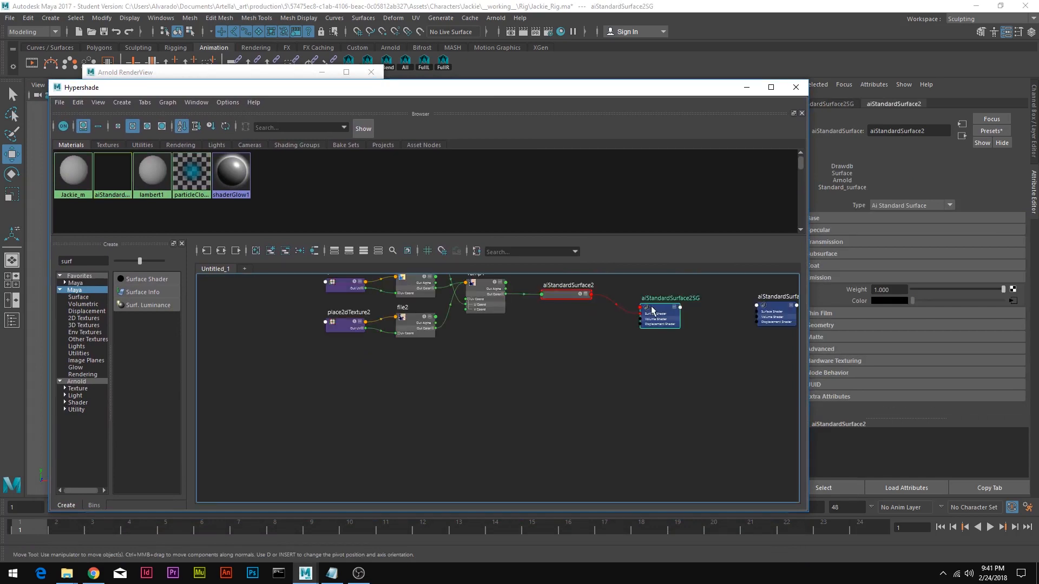
{"action": "mouse_move", "coordinate": [690, 302]}
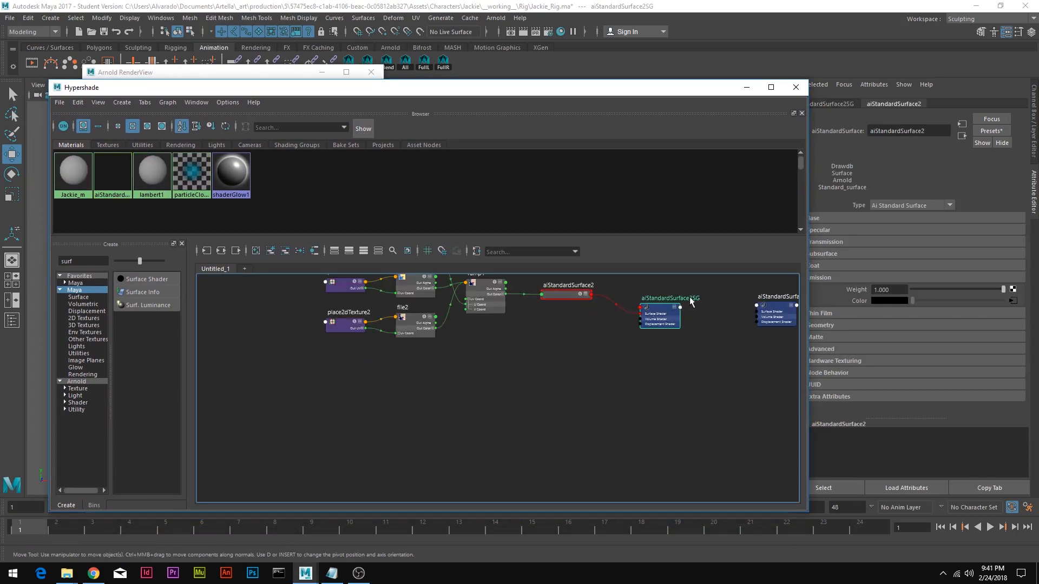
- Duplicate the aiStandardSurface2SG shading network with its connections for the body
{"action": "left_click", "coordinate": [58, 102]}
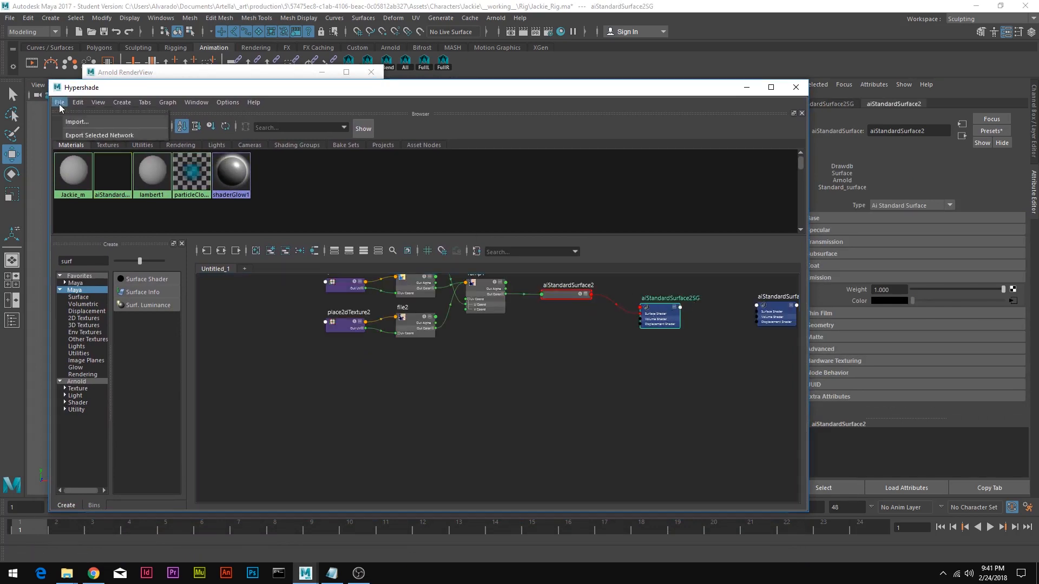
{"action": "left_click", "coordinate": [78, 101]}
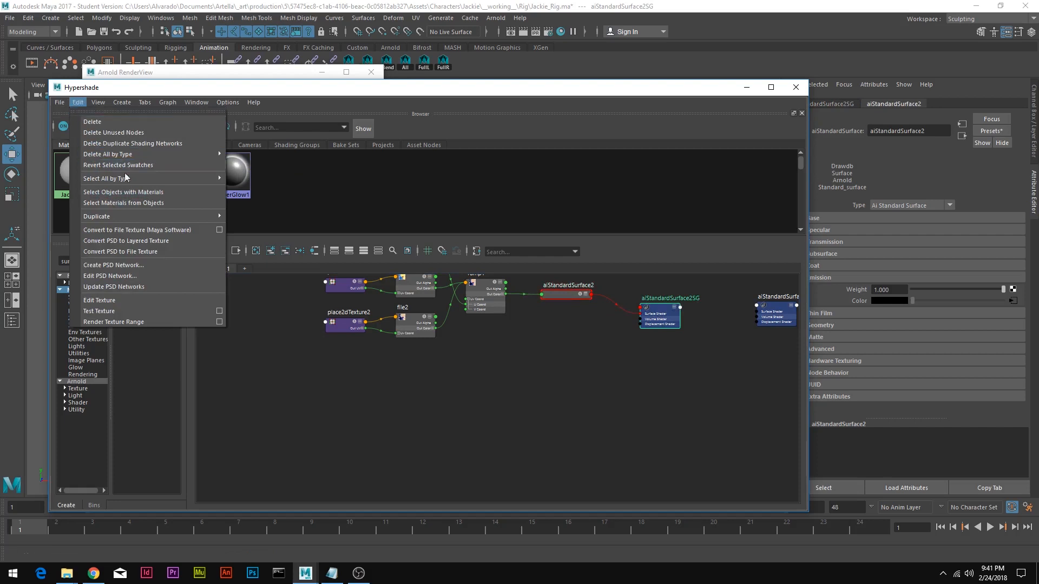
{"action": "left_click", "coordinate": [270, 224]}
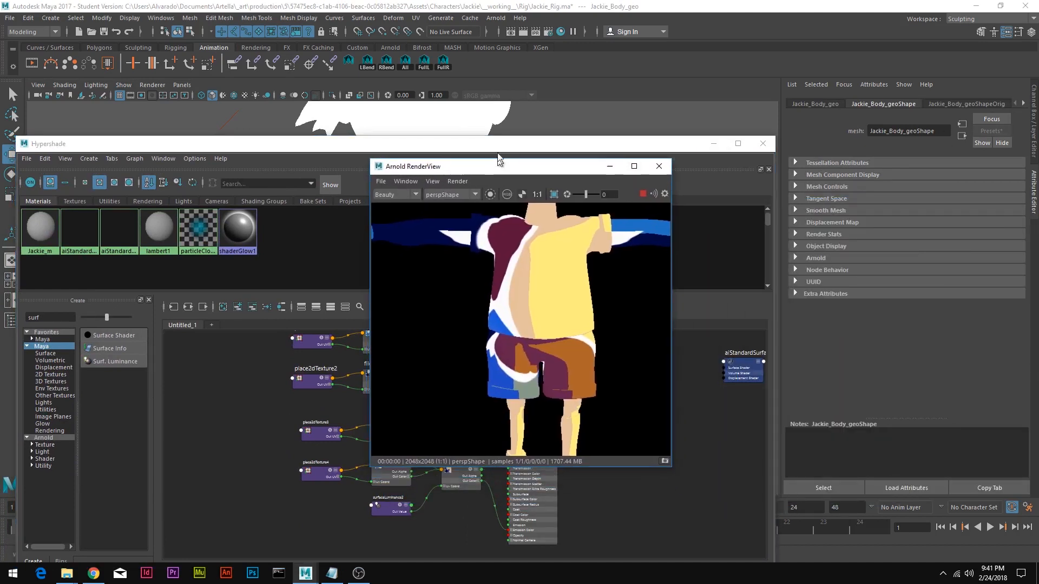
- Select file3 and file4 in the copied network and browse for replacement dark and light texture images
{"action": "left_click_drag", "start_coordinate": [500, 165], "coordinate": [607, 140]}
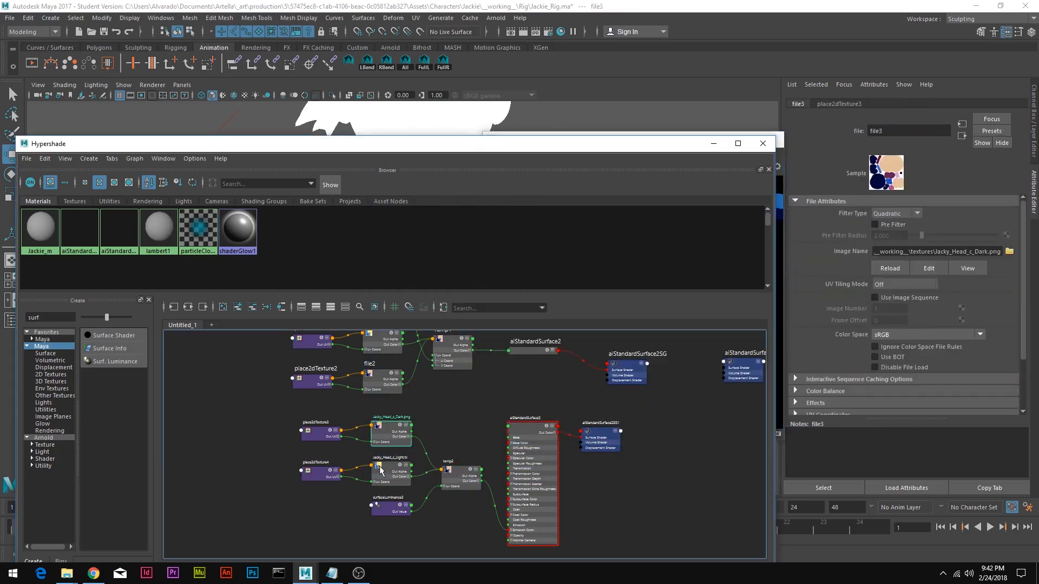
{"action": "left_click", "coordinate": [1008, 251]}
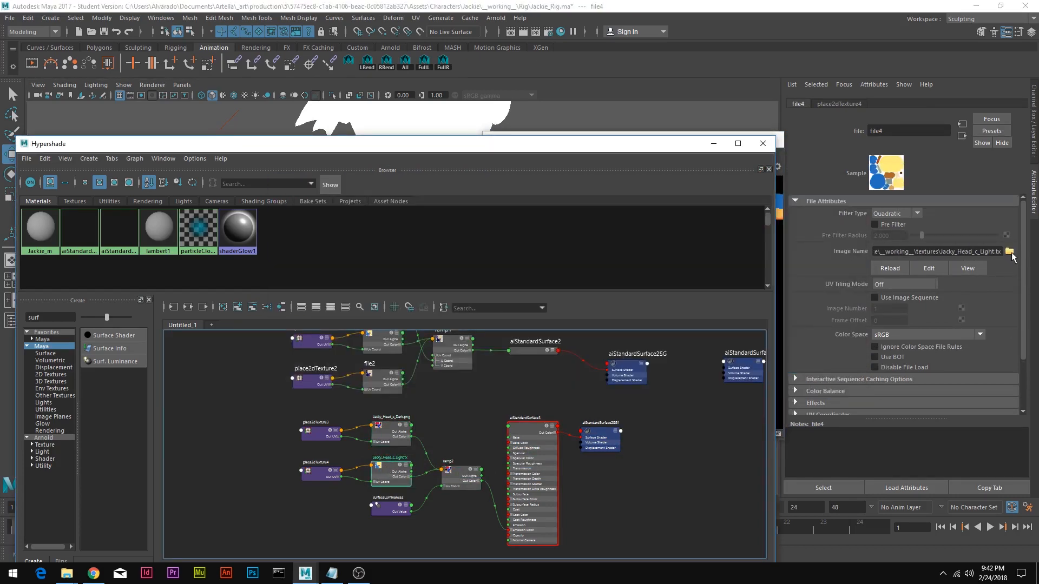
{"action": "left_click", "coordinate": [1010, 251]}
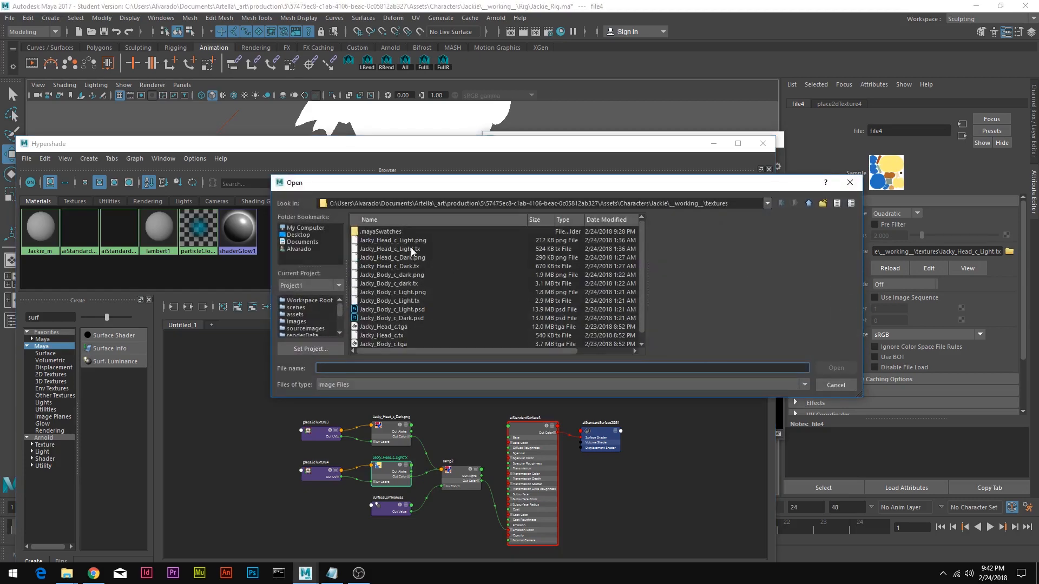
{"action": "mouse_move", "coordinate": [411, 300]}
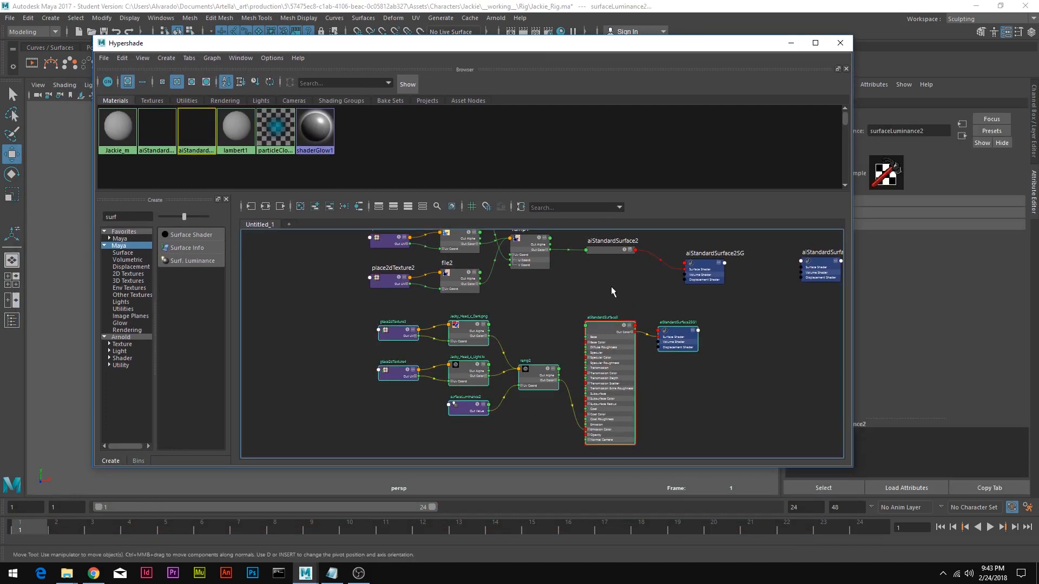
{"action": "right_click", "coordinate": [669, 371]}
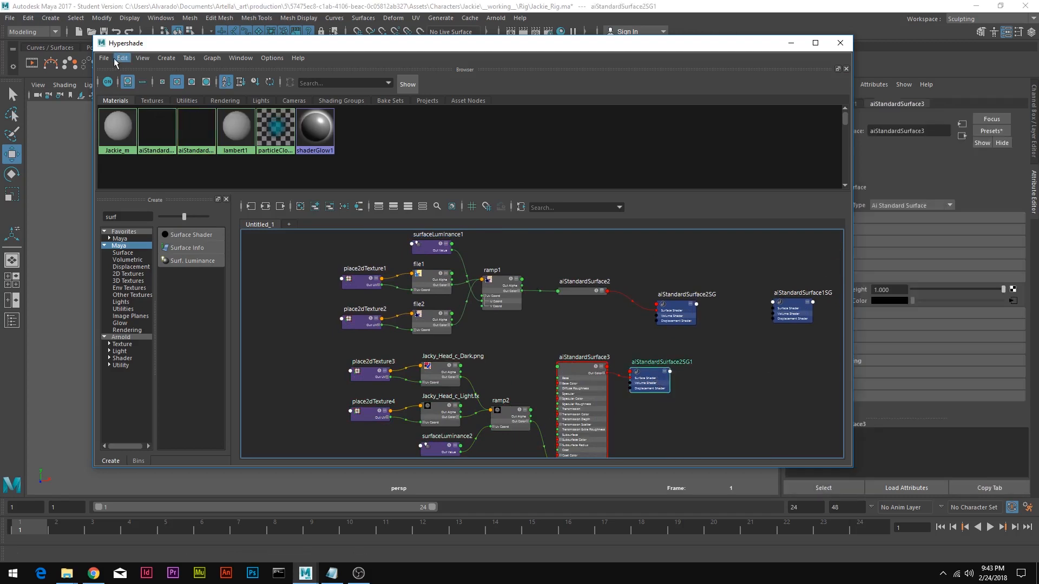
{"action": "left_click", "coordinate": [103, 57]}
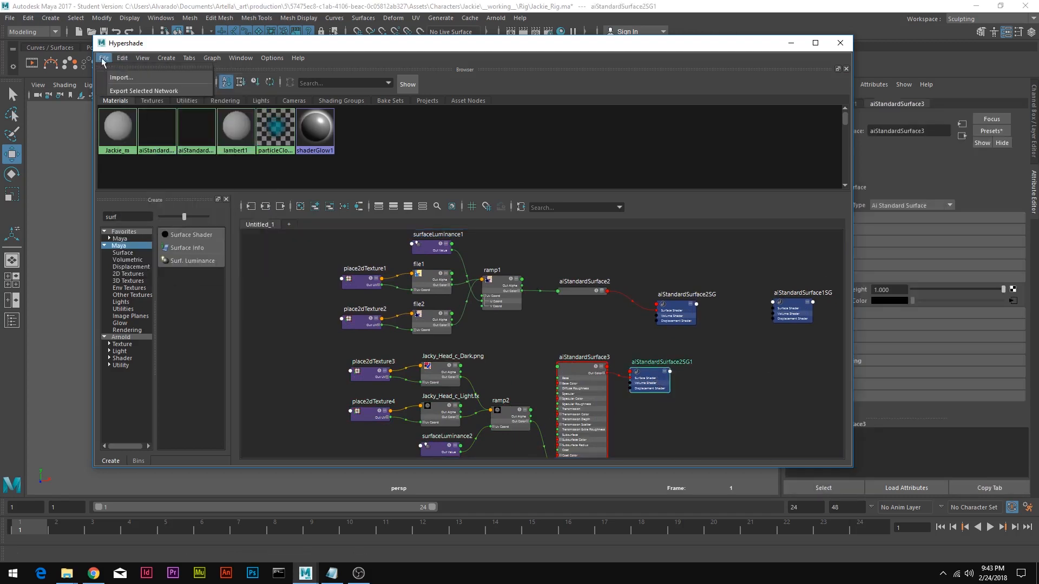
{"action": "mouse_move", "coordinate": [144, 91]}
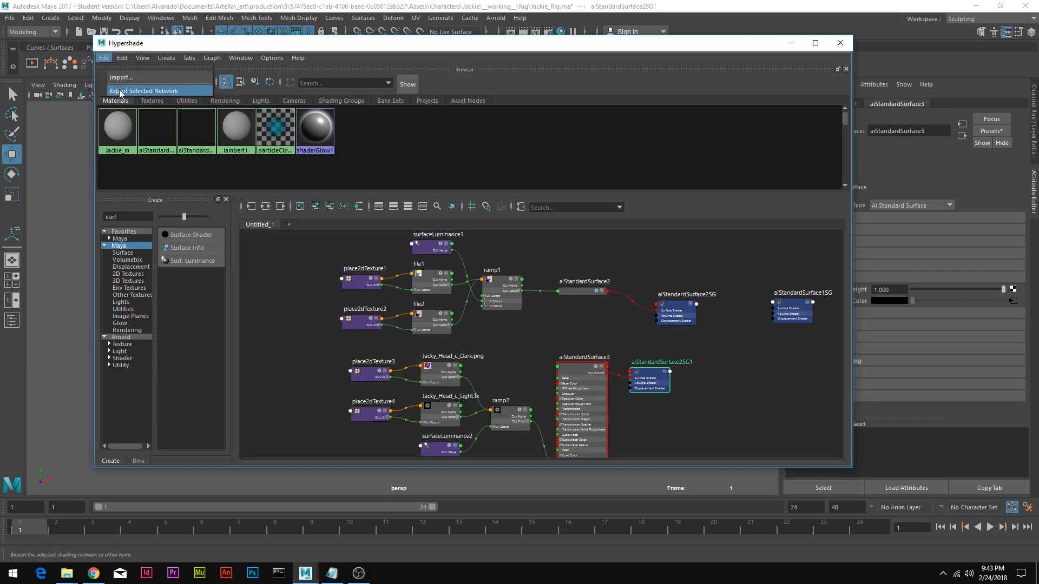
{"action": "left_click", "coordinate": [144, 91]}
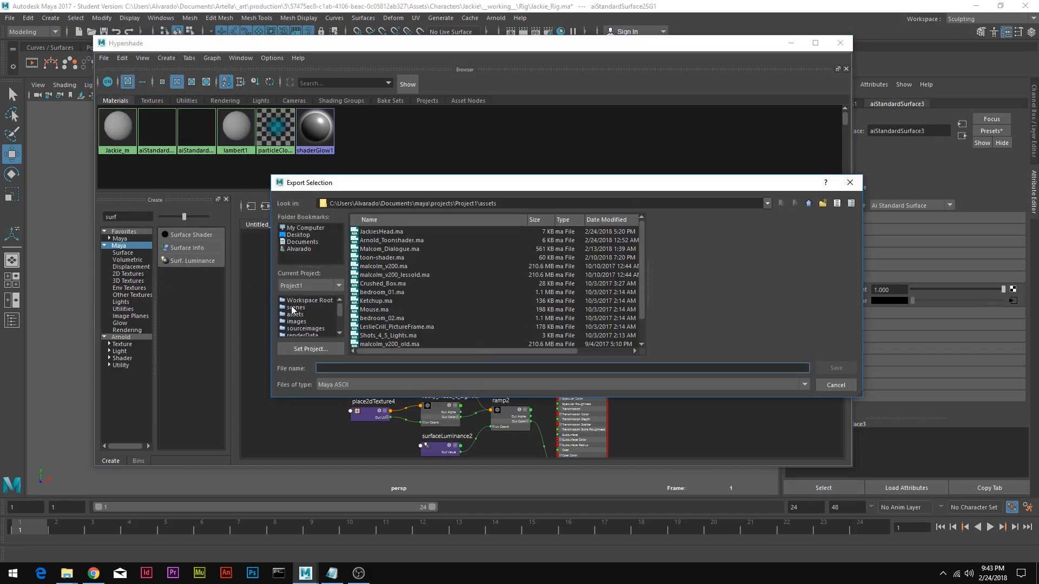
{"action": "left_click", "coordinate": [295, 314]}
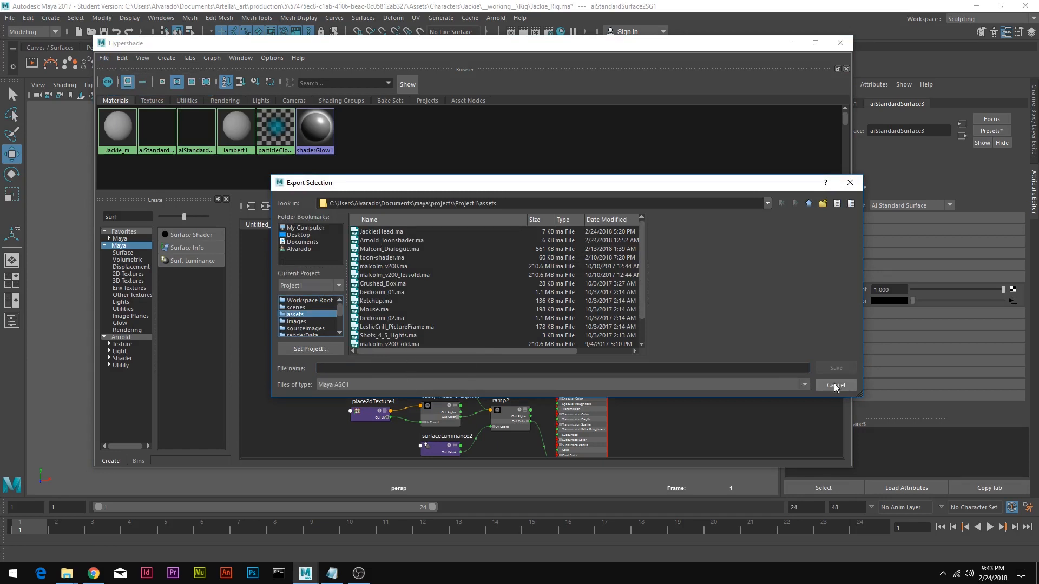
{"action": "left_click", "coordinate": [834, 385]}
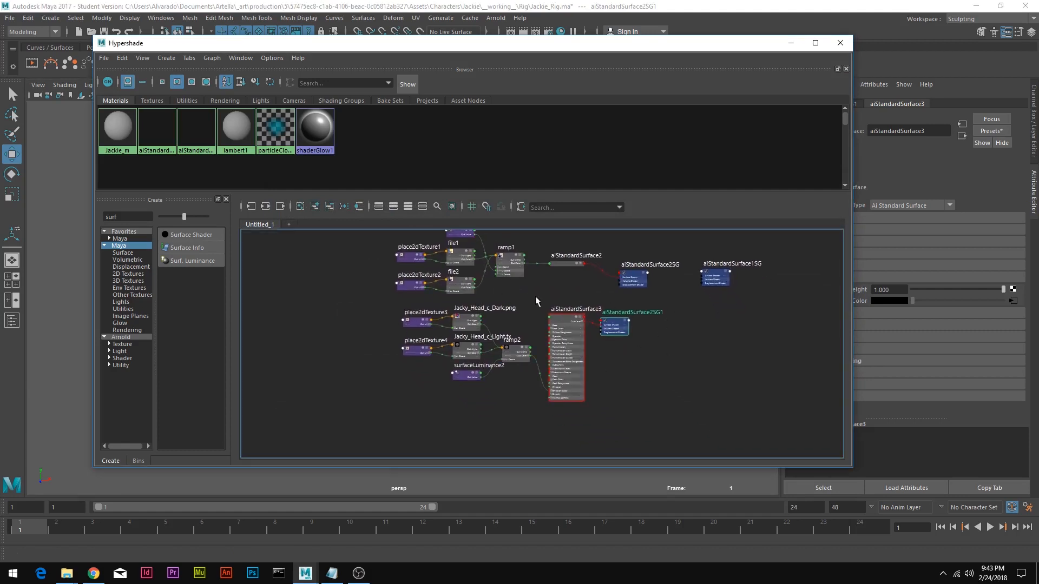
{"action": "mouse_move", "coordinate": [630, 307]}
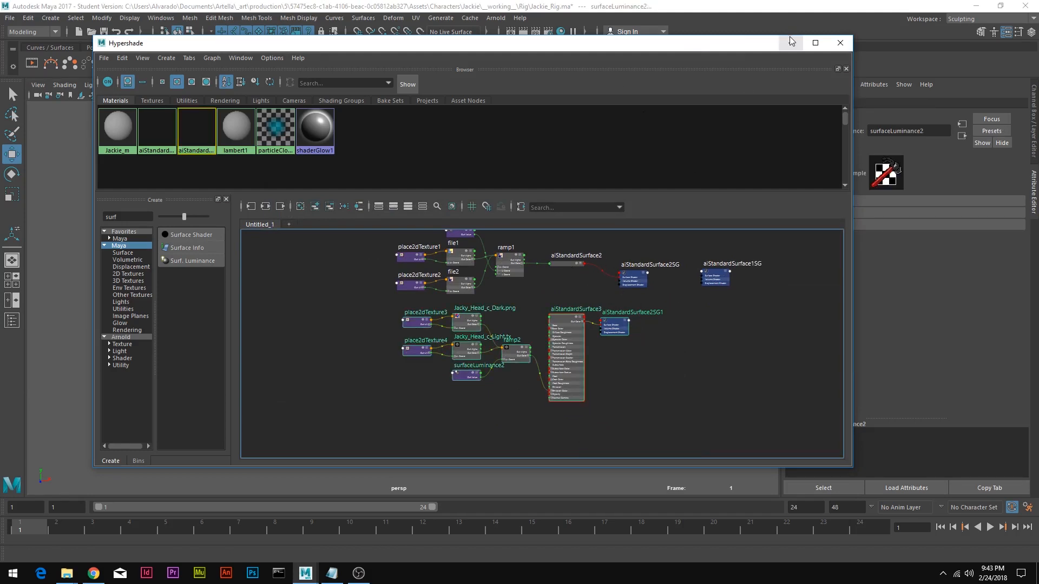
- Minimize Hypershade and set the directional light's Intensity back to 1 in the Attribute Editor
{"action": "left_click", "coordinate": [840, 42]}
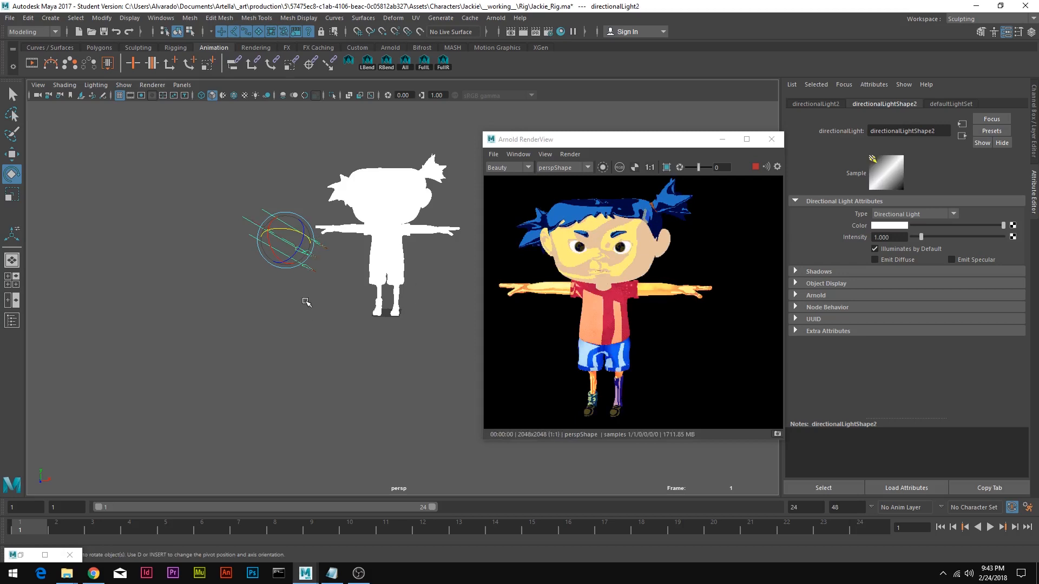
{"action": "mouse_move", "coordinate": [281, 223]}
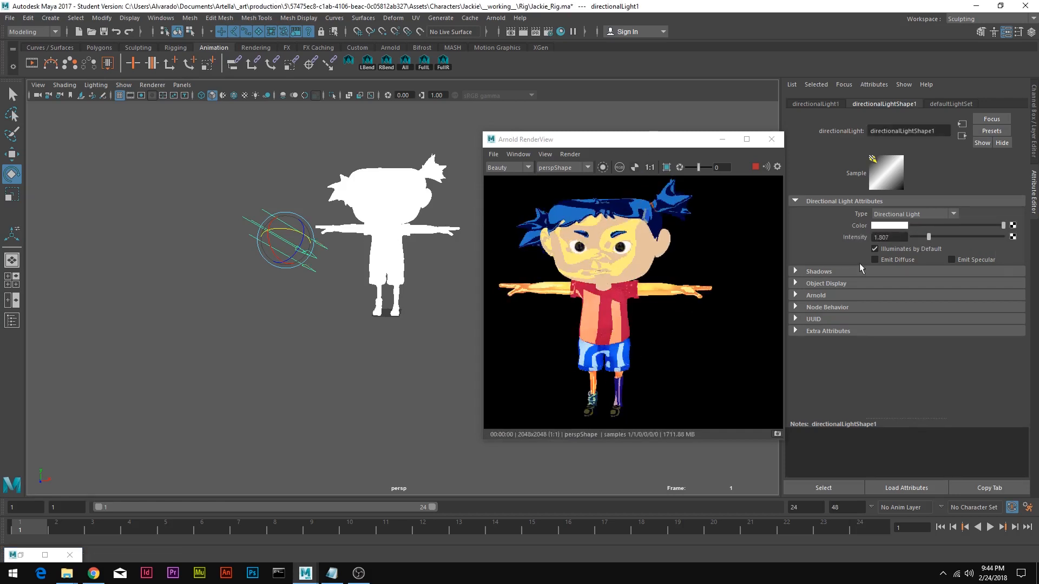
{"action": "triple_click", "coordinate": [890, 237]}
{"action": "type", "text": "1.000"}
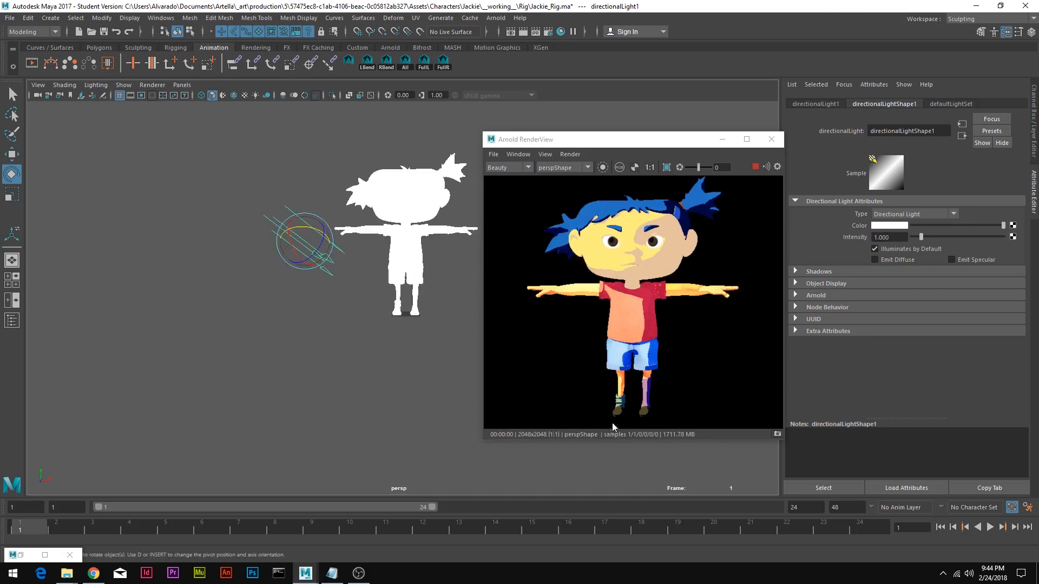
{"action": "mouse_move", "coordinate": [643, 240]}
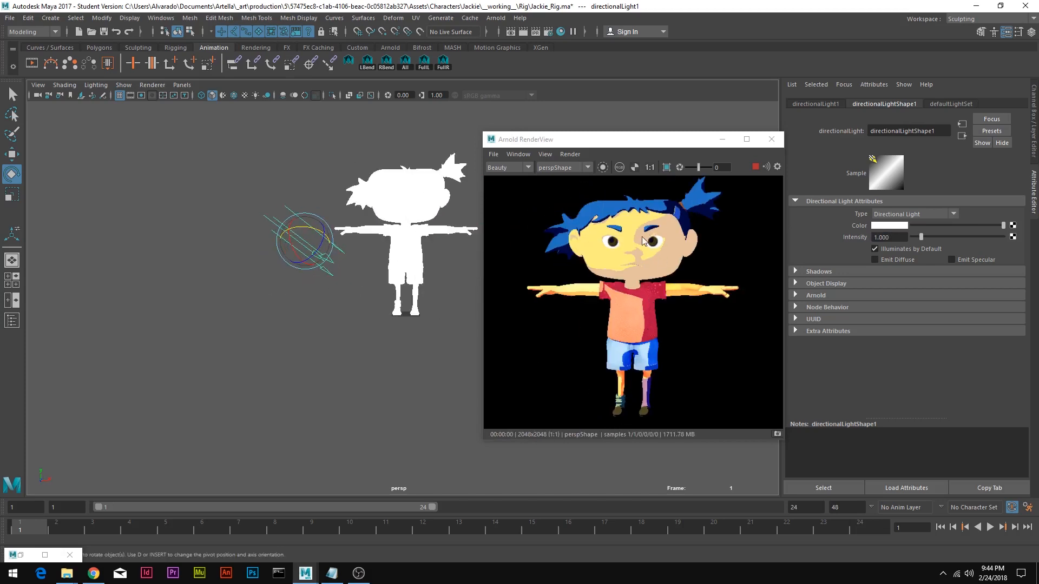